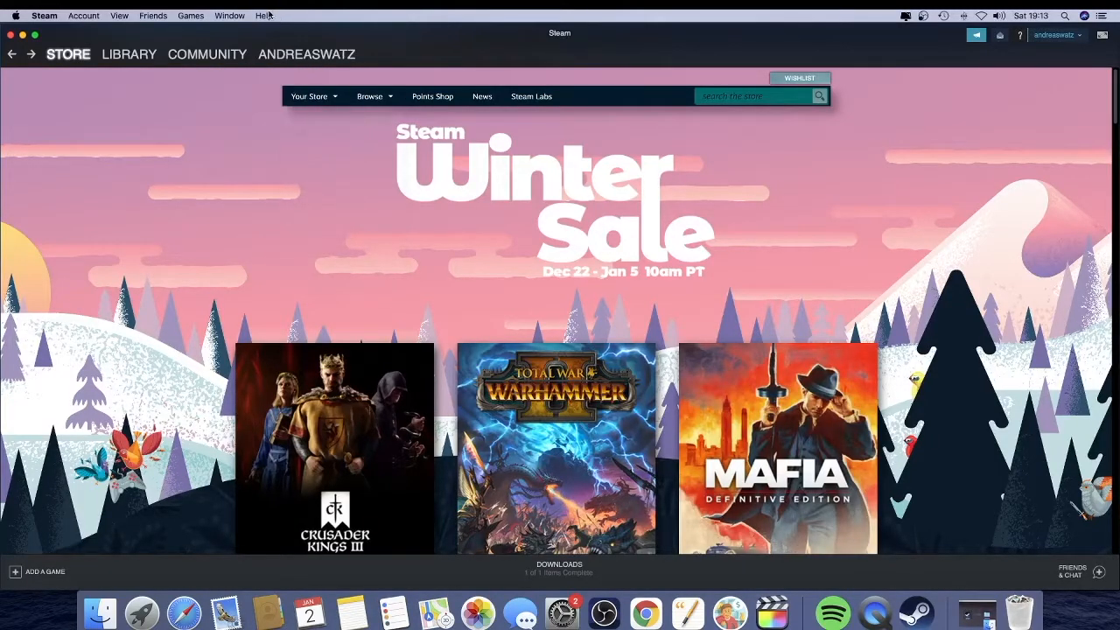
Step: Reach Steam Support from the Help menu
click(263, 16)
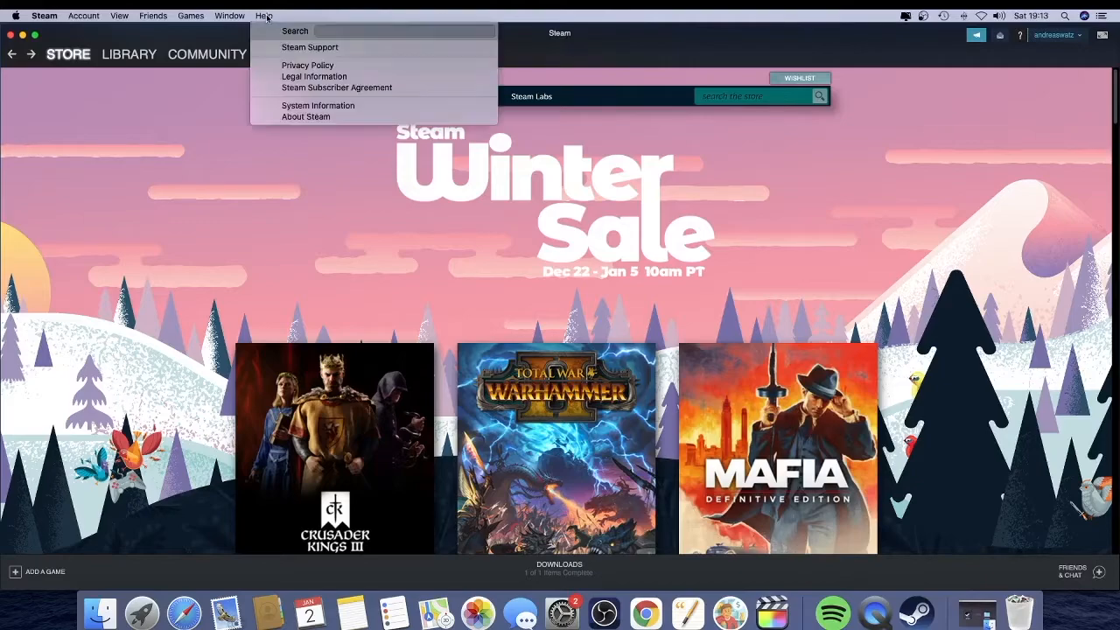
mouse_move(309, 47)
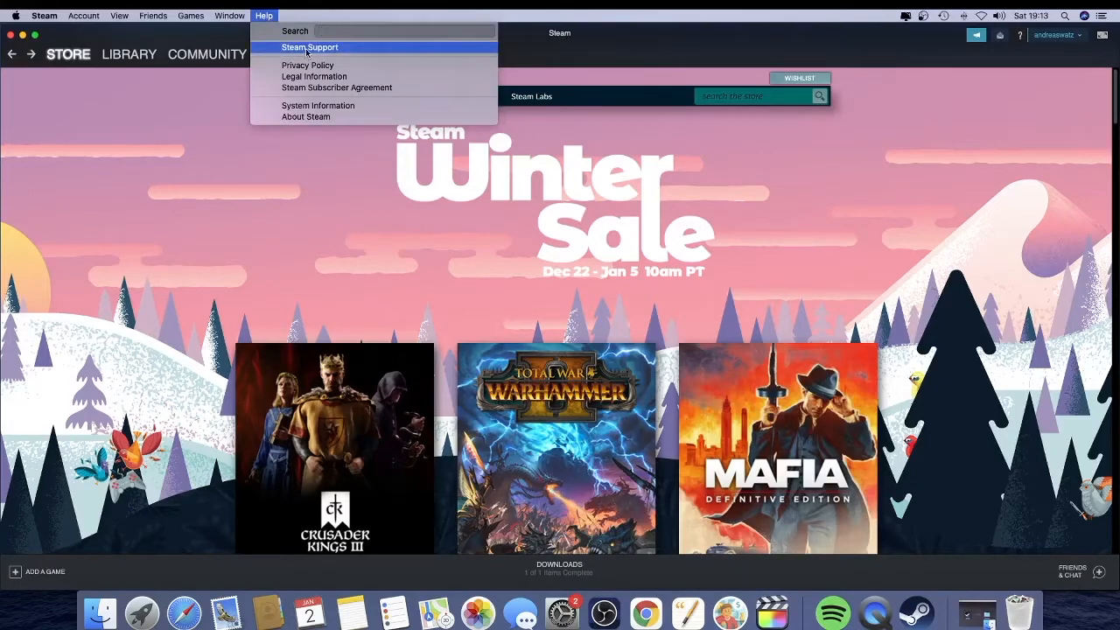
click(306, 53)
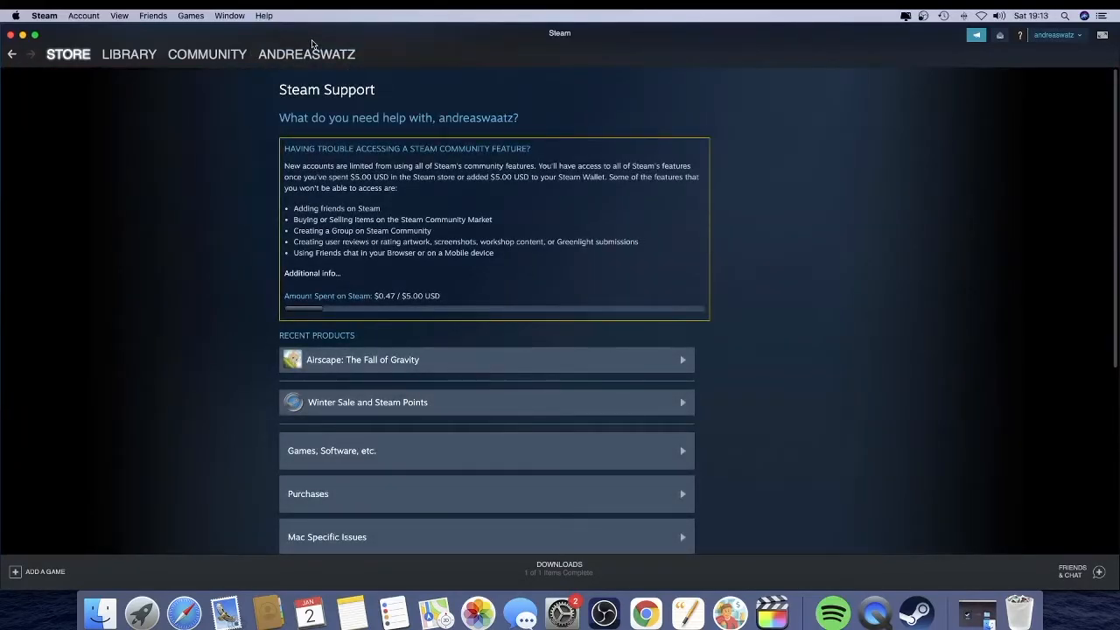
Step: Show the account's complete purchasing history from the Purchases section
scroll(down, 3)
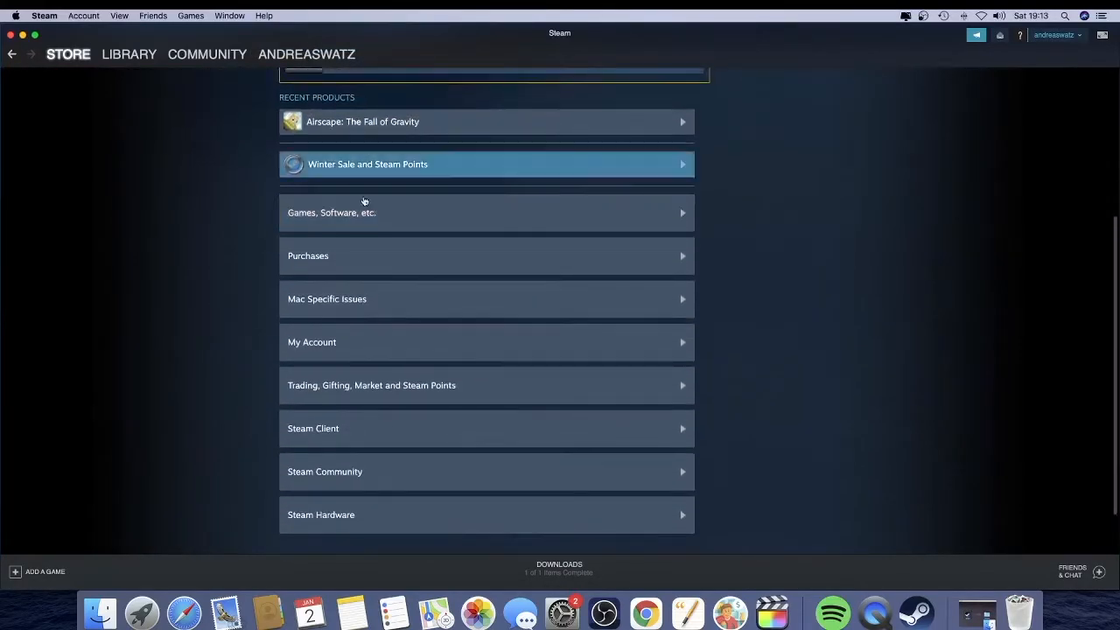
mouse_move(370, 255)
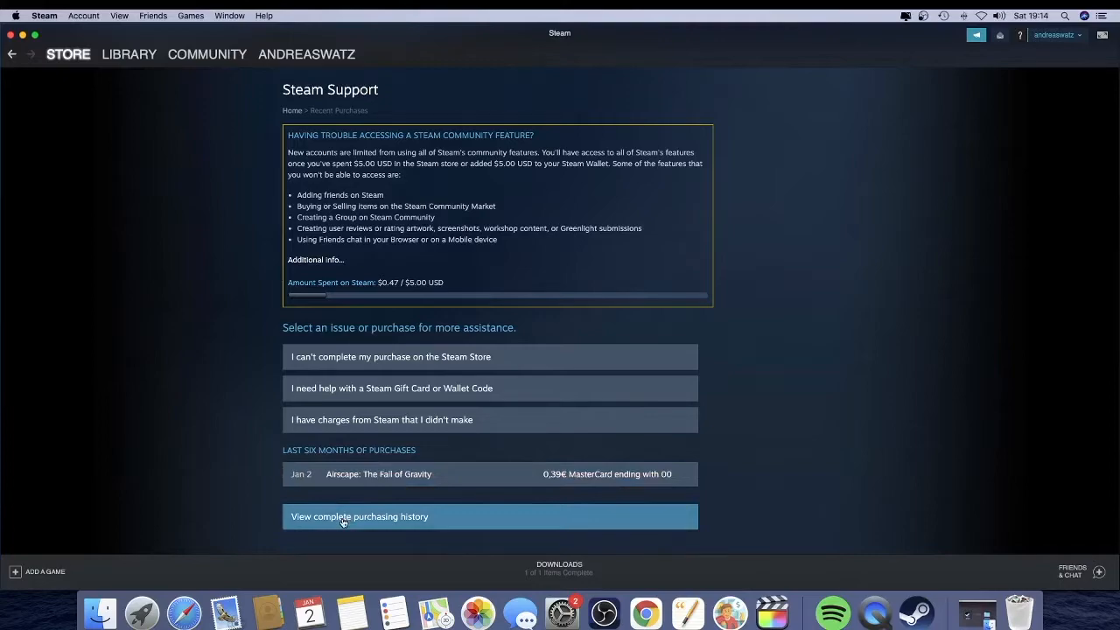
click(359, 516)
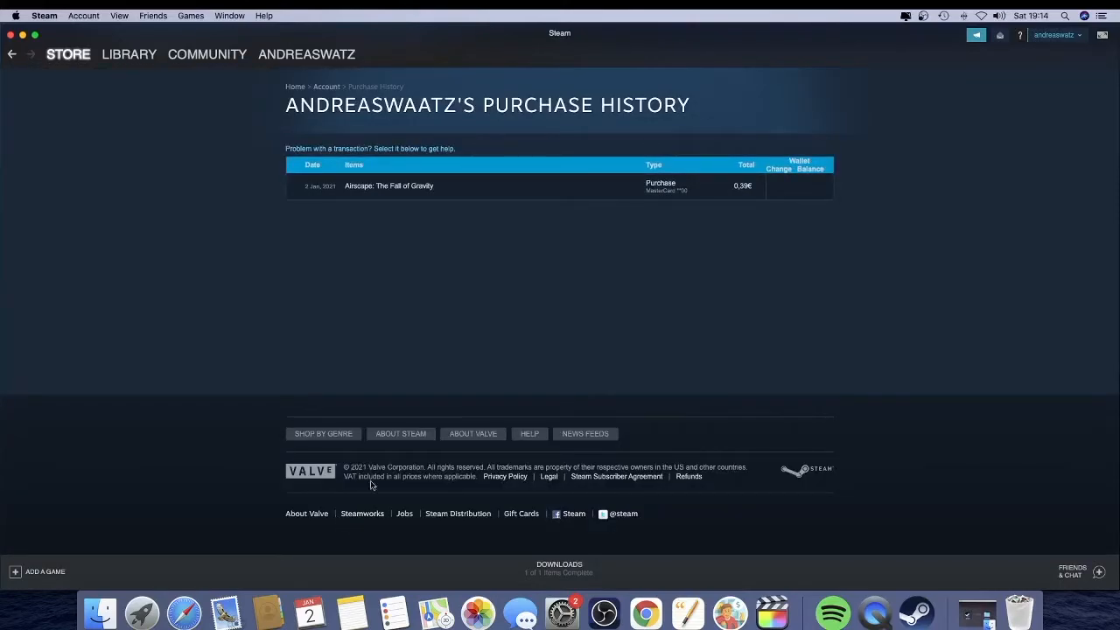
mouse_move(399, 185)
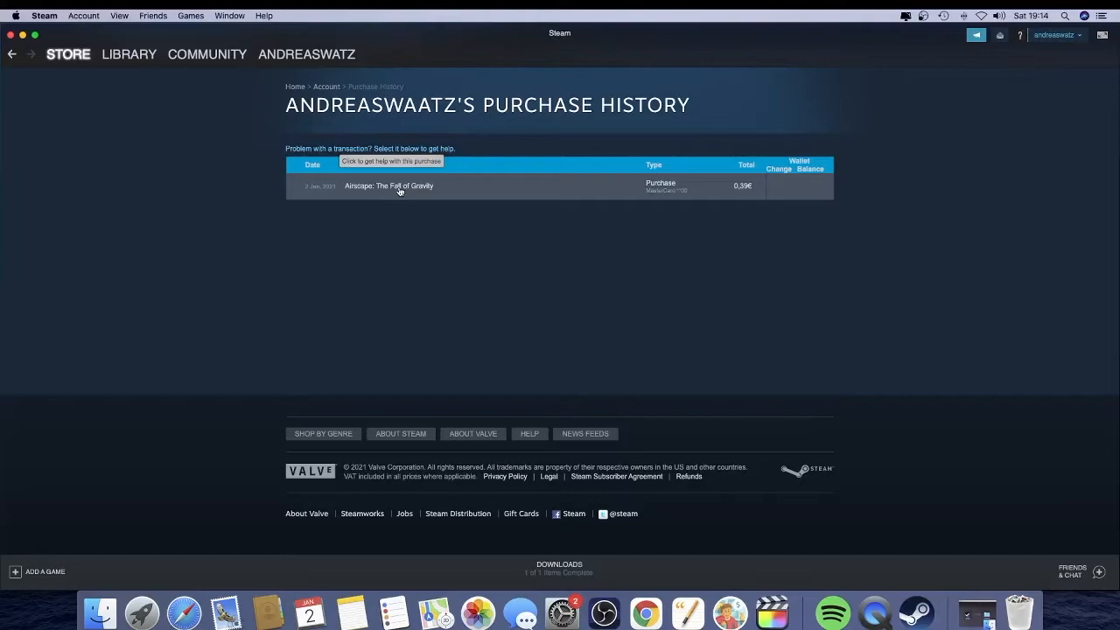
Step: Select the Airscape: The Fall of Gravity purchase to get help with it
click(389, 186)
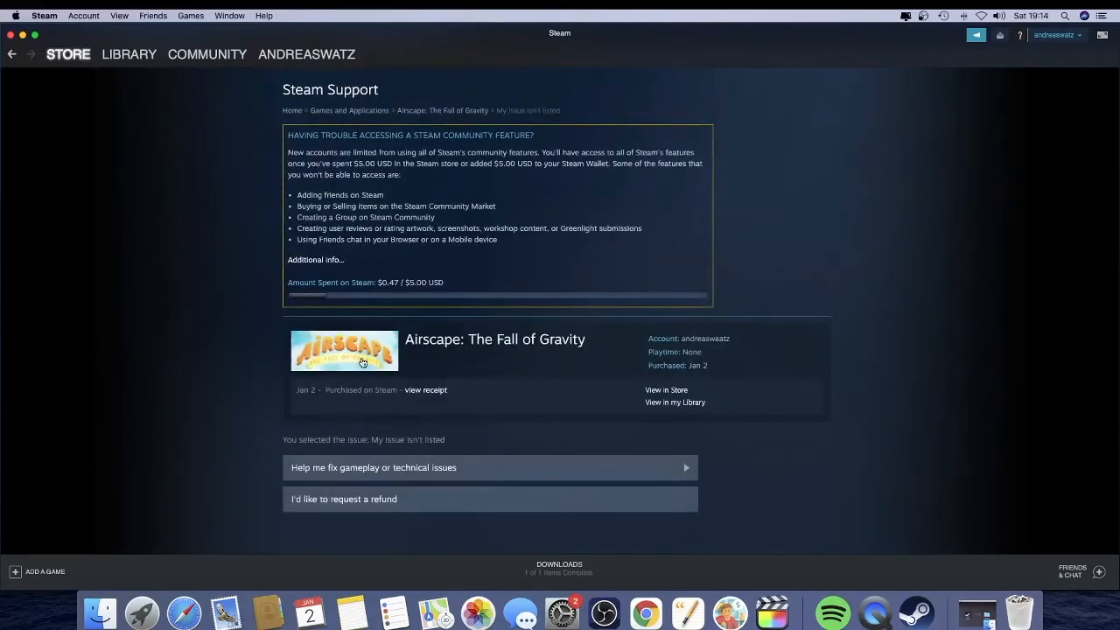
mouse_move(368, 399)
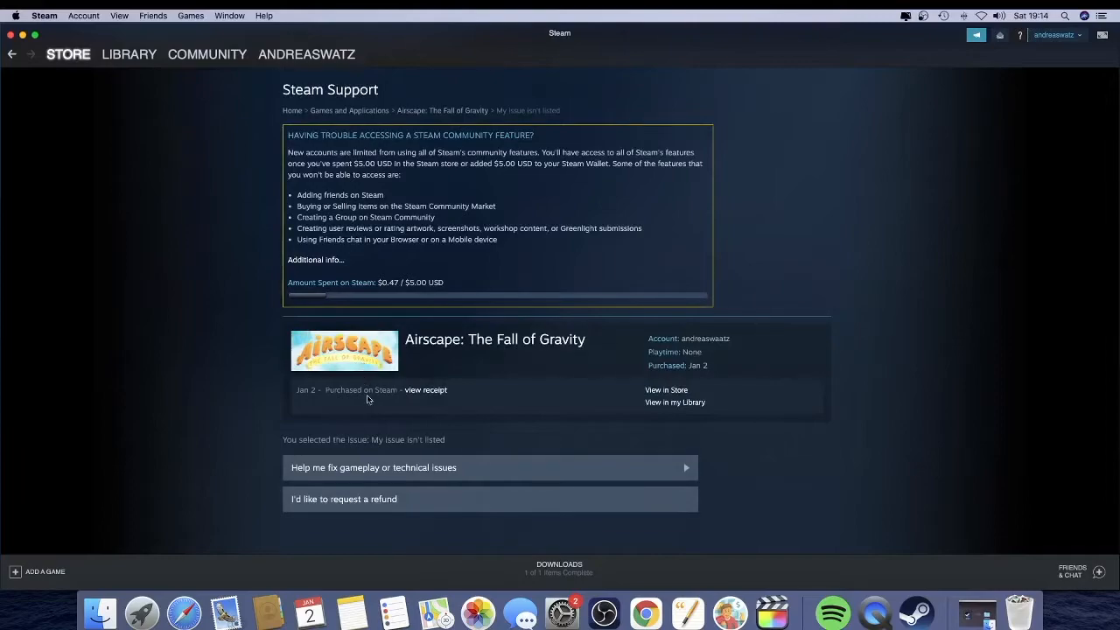
Step: Request a refund for Airscape: The Fall of Gravity
click(343, 498)
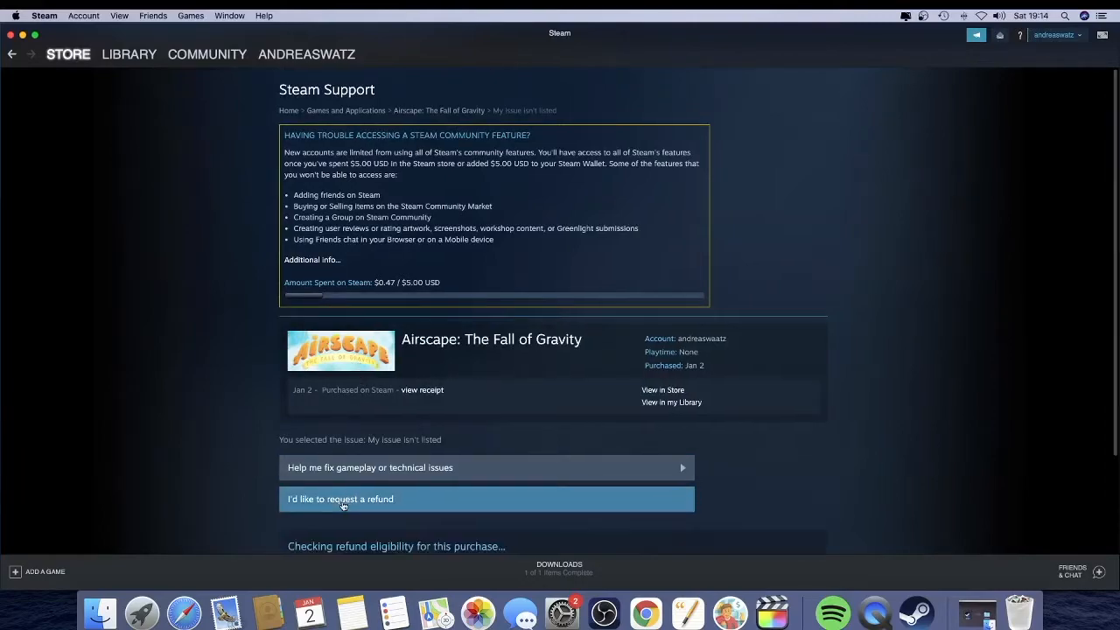
click(340, 499)
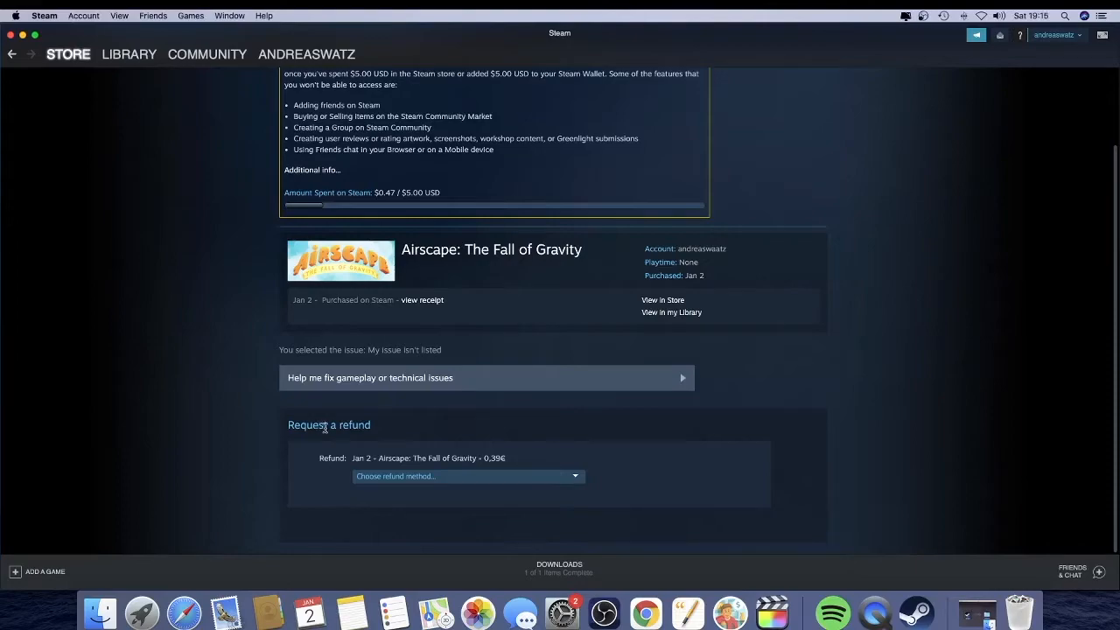
Step: Submit the refund request with refund to the MasterCard ending in 00
click(465, 476)
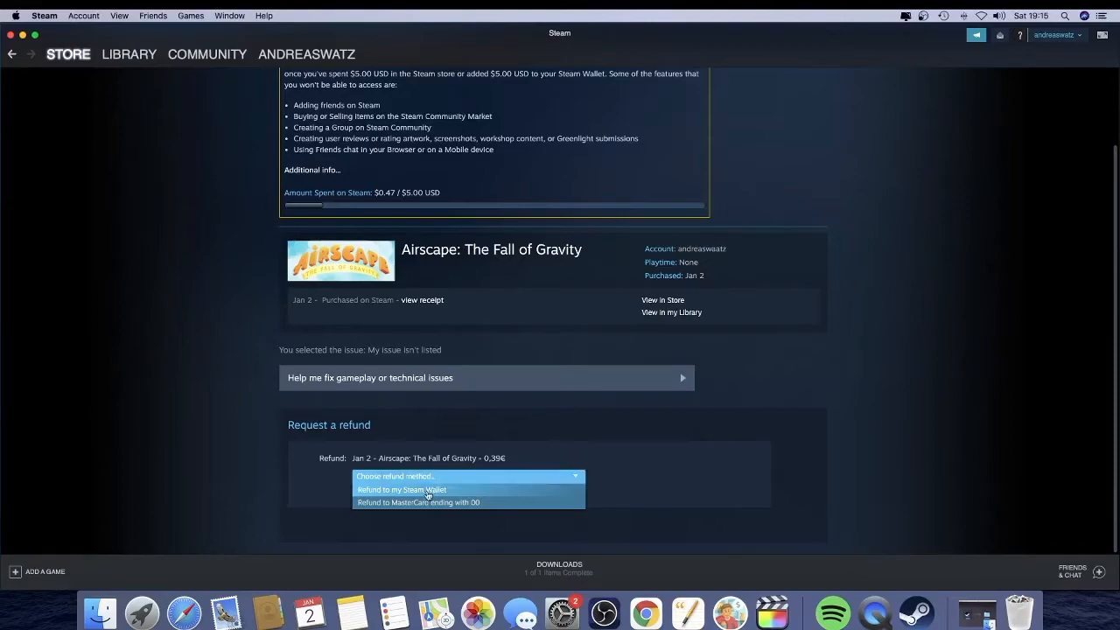
mouse_move(418, 502)
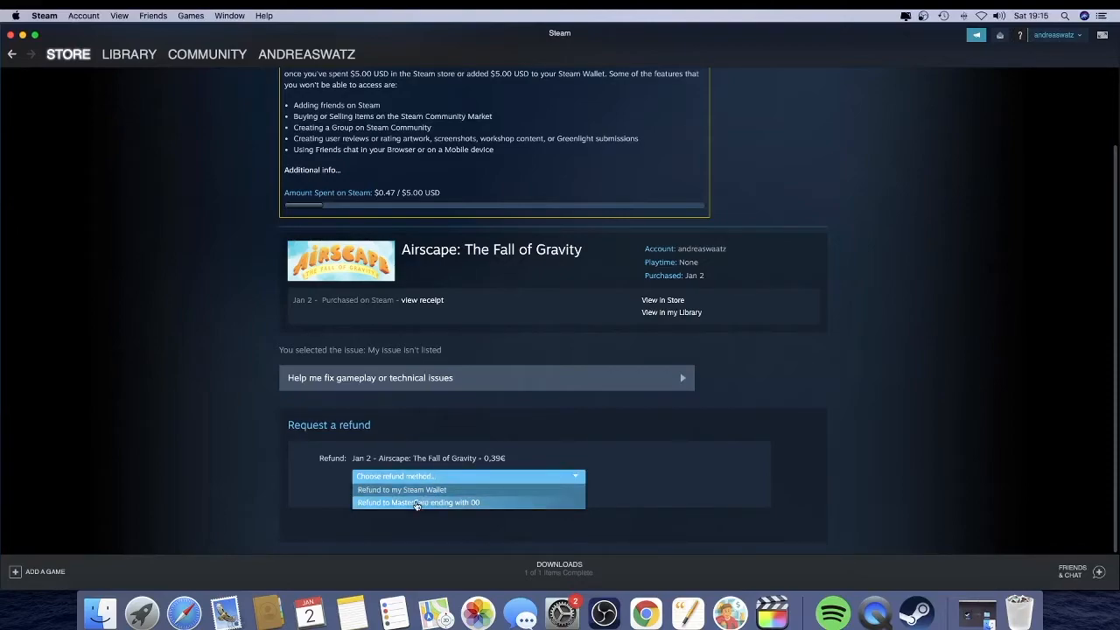
click(418, 502)
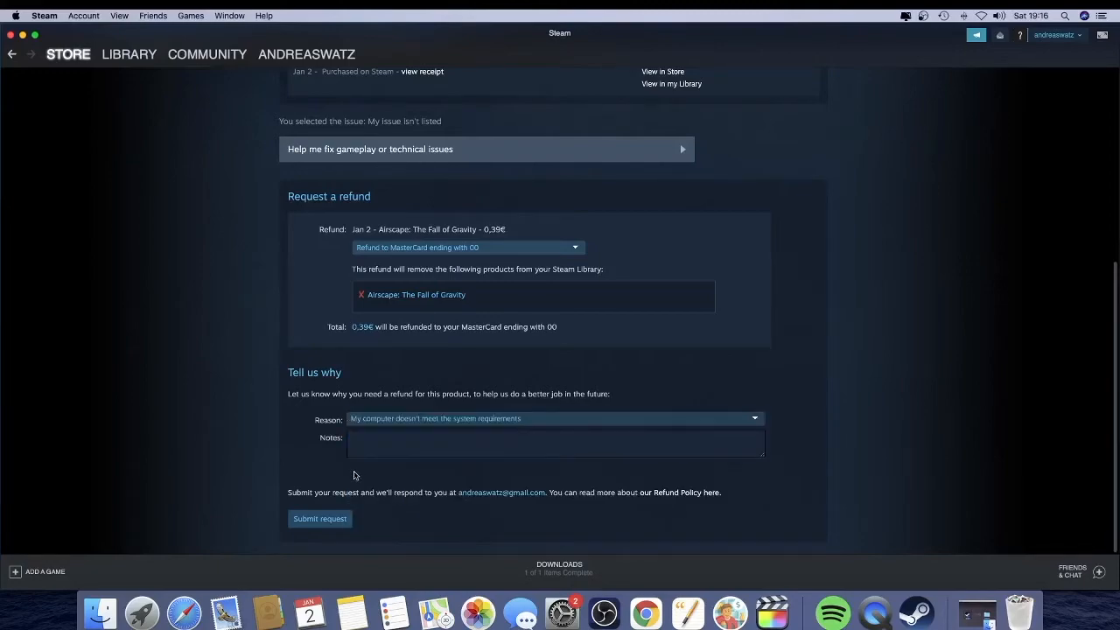
mouse_move(318, 518)
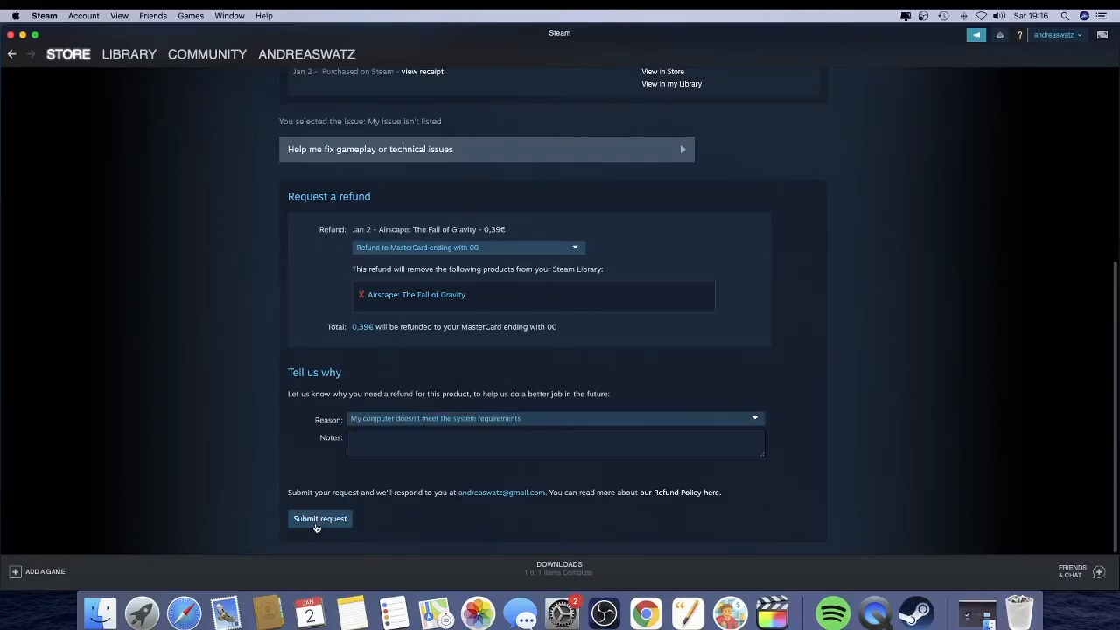
click(319, 517)
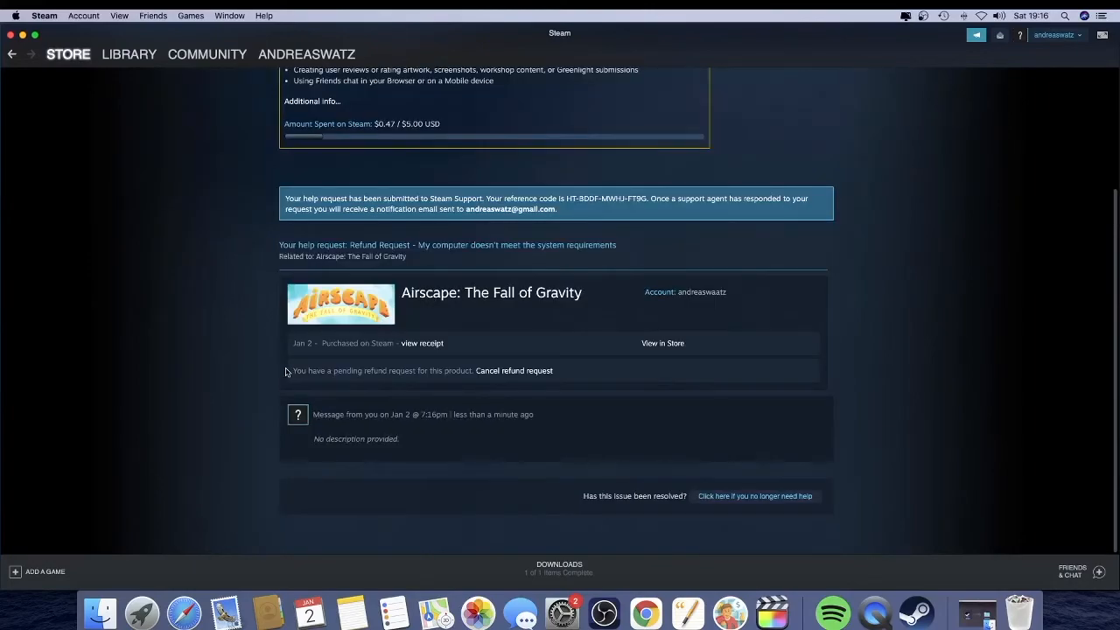